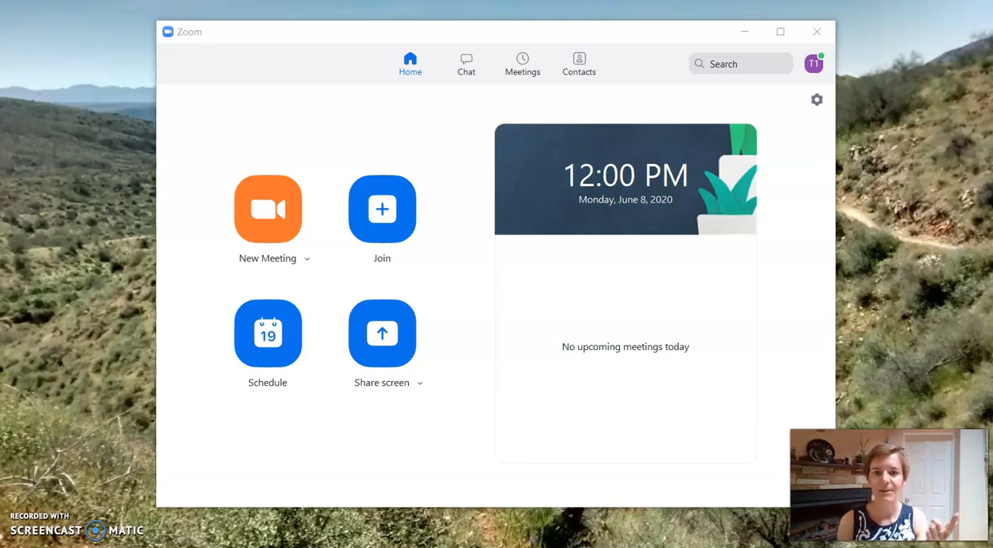
{"action": "mouse_move", "coordinate": [6, 526]}
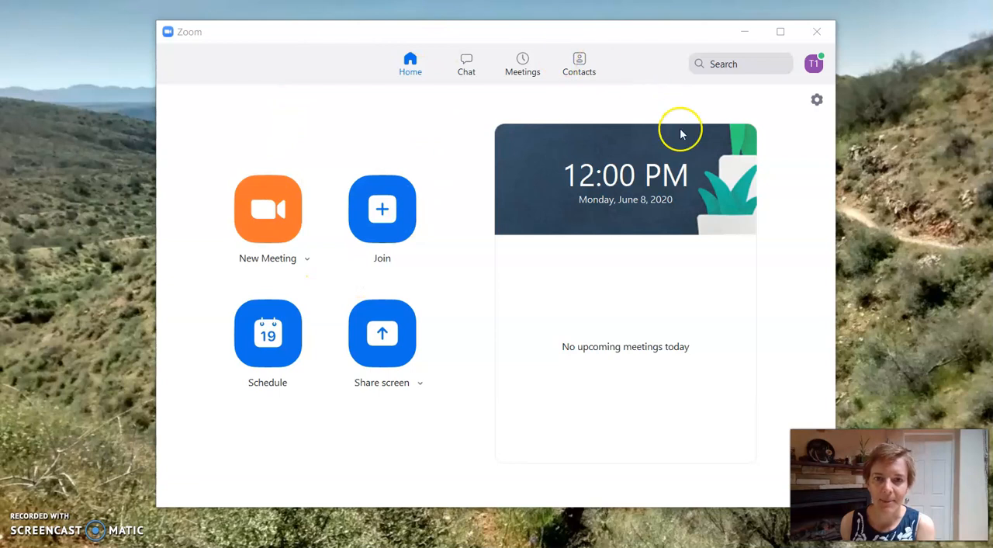
{"action": "mouse_move", "coordinate": [522, 66]}
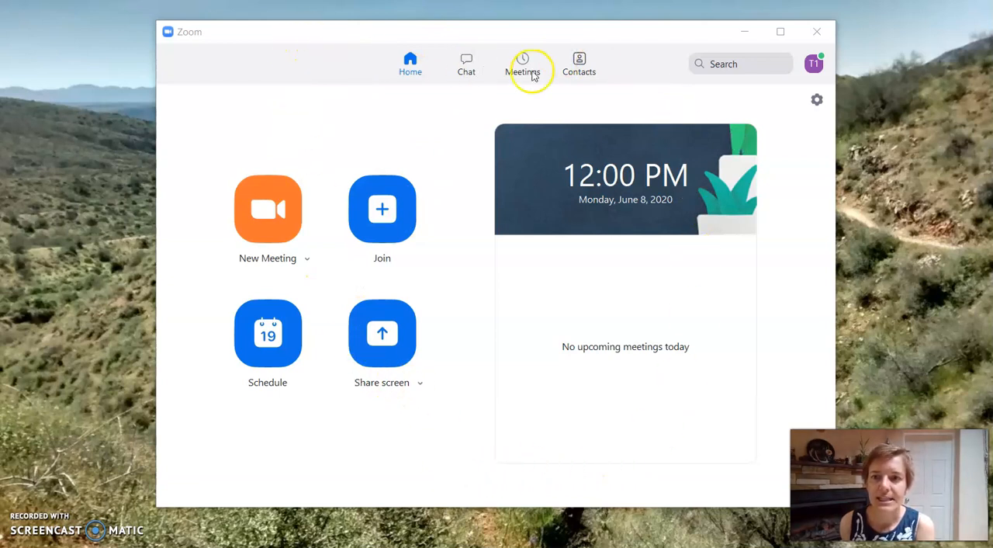
{"action": "mouse_move", "coordinate": [813, 64]}
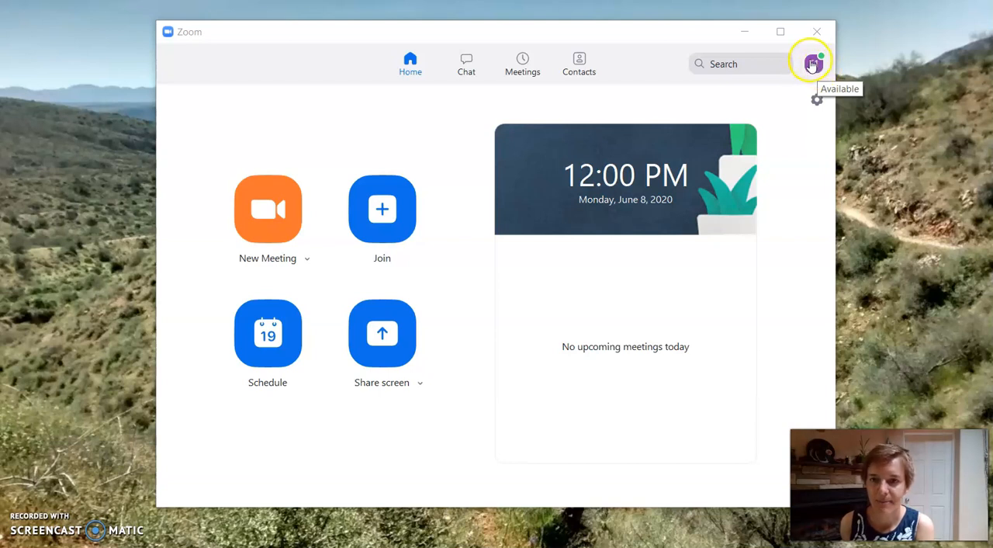
Open the profile menu from the avatar at the top right of the Zoom home window
{"action": "left_click", "coordinate": [812, 64]}
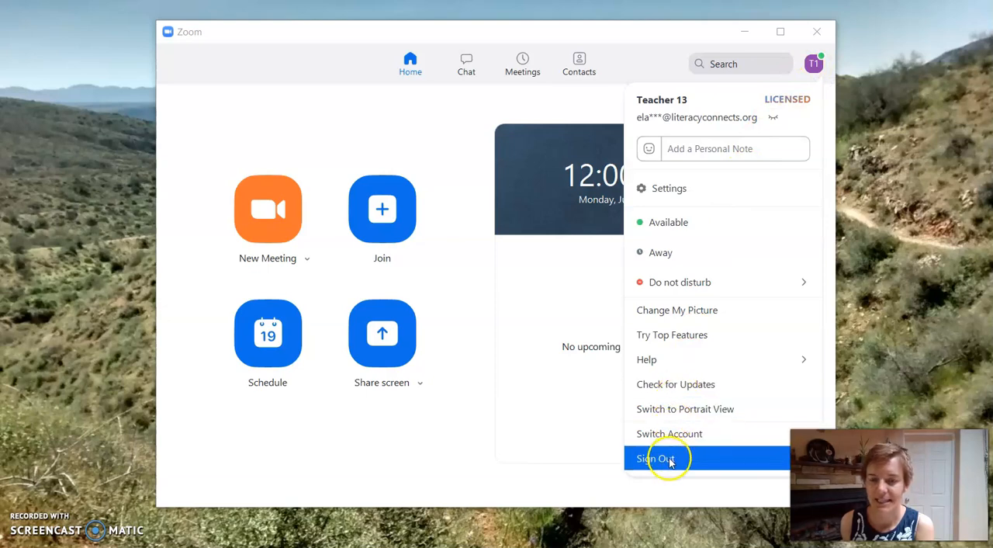
Choose Sign Out from the profile menu to reach the Sign In window
{"action": "left_click", "coordinate": [656, 458]}
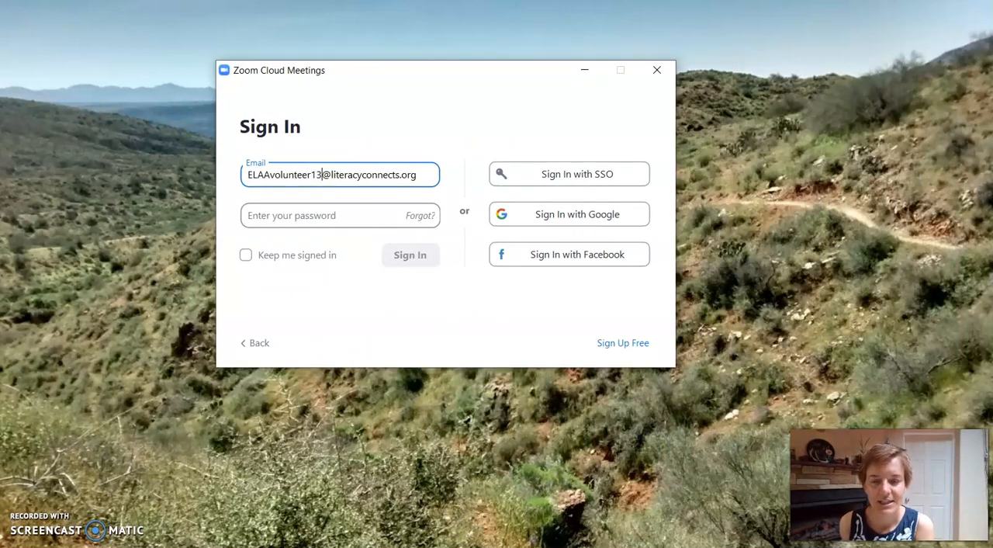